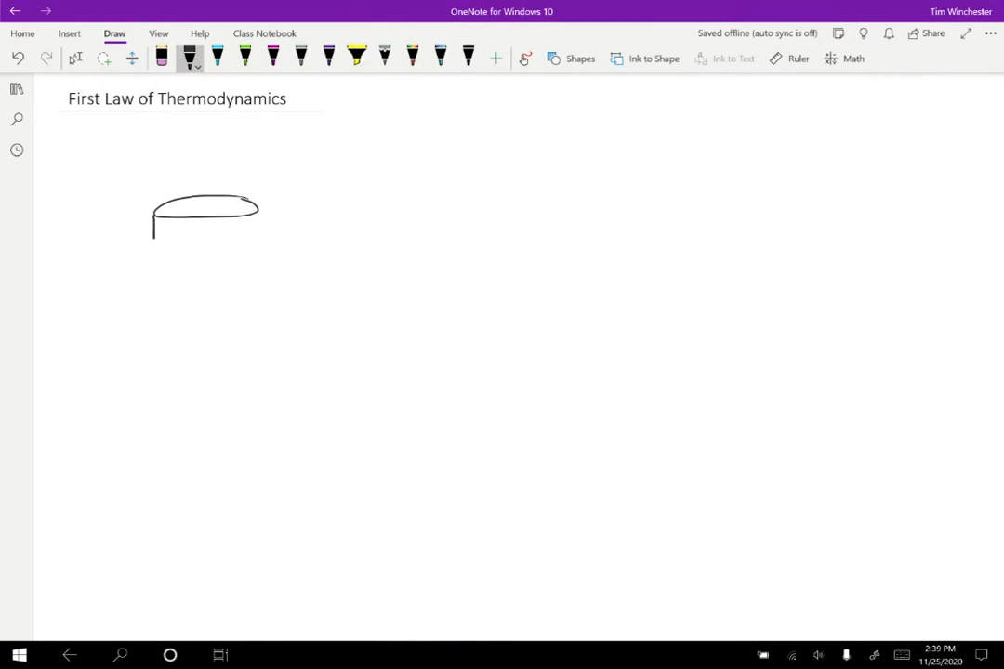
Step: Sketch a mug with three steam lines, then a steamless mug to its right
{"action": "left_click_drag", "start_coordinate": [154, 223], "coordinate": [256, 279]}
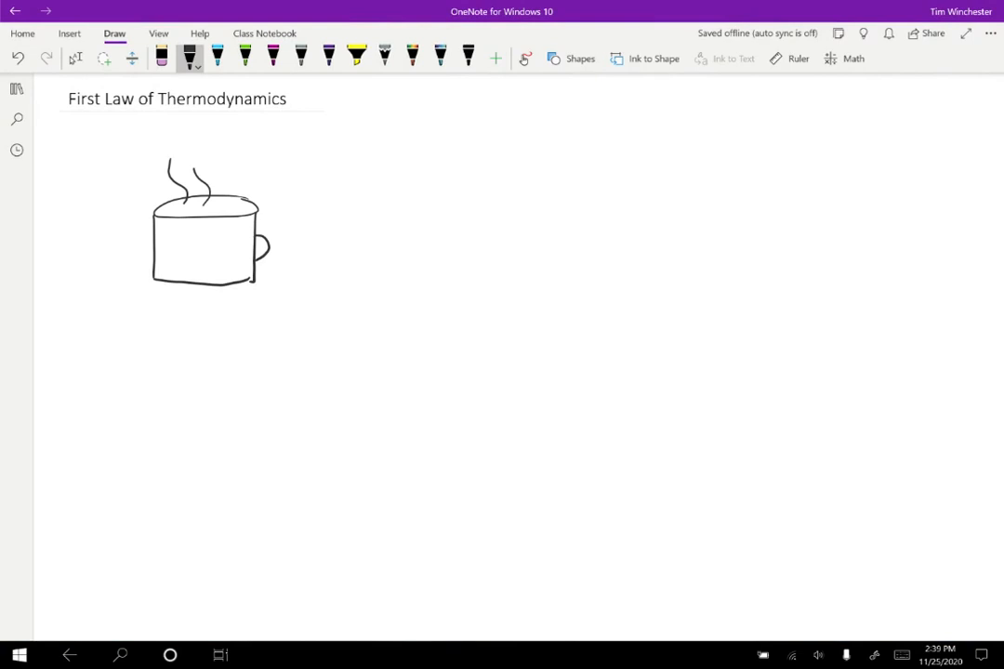
{"action": "left_click_drag", "start_coordinate": [191, 191], "coordinate": [186, 158]}
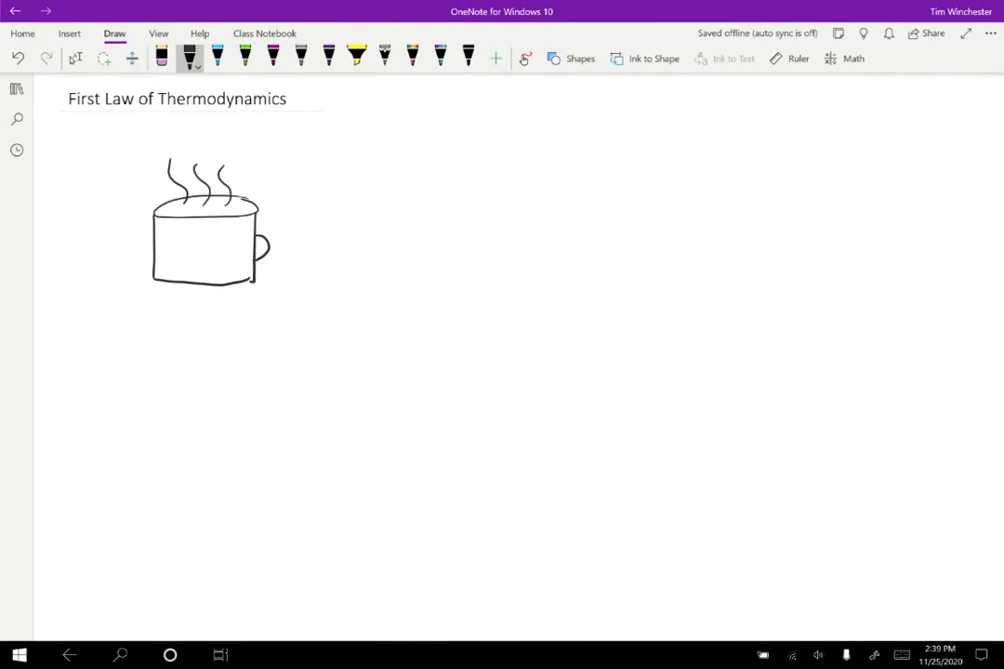
{"action": "left_click_drag", "start_coordinate": [453, 215], "coordinate": [493, 214]}
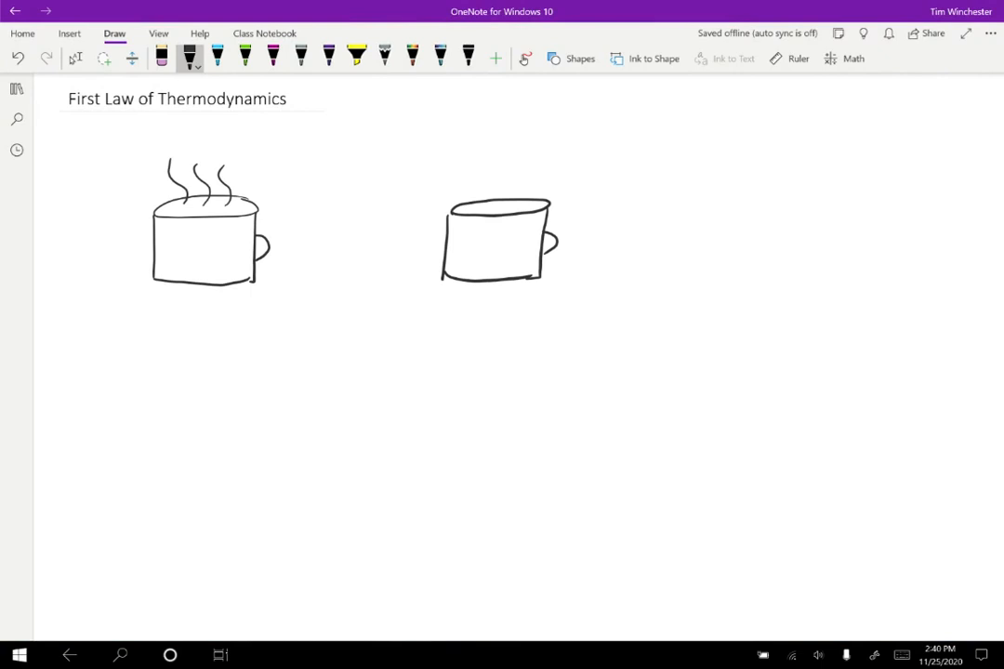
Step: Draw a tall E thermal bar under the hot cup, a short one under the cold cup, and begin "Heat" is
{"action": "left_click_drag", "start_coordinate": [112, 391], "coordinate": [139, 409]}
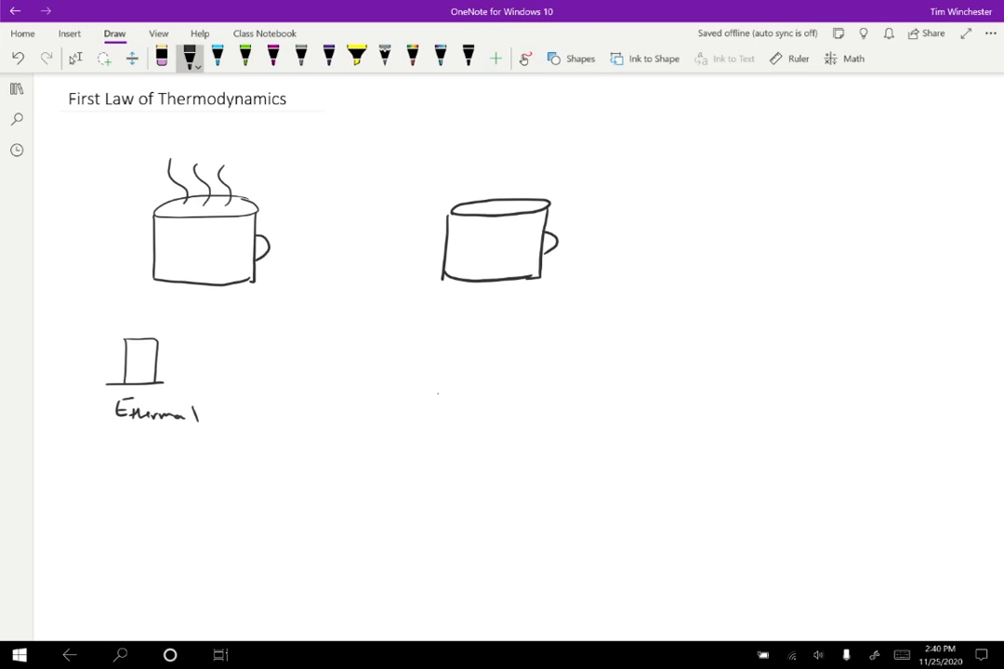
{"action": "left_click_drag", "start_coordinate": [437, 391], "coordinate": [516, 390]}
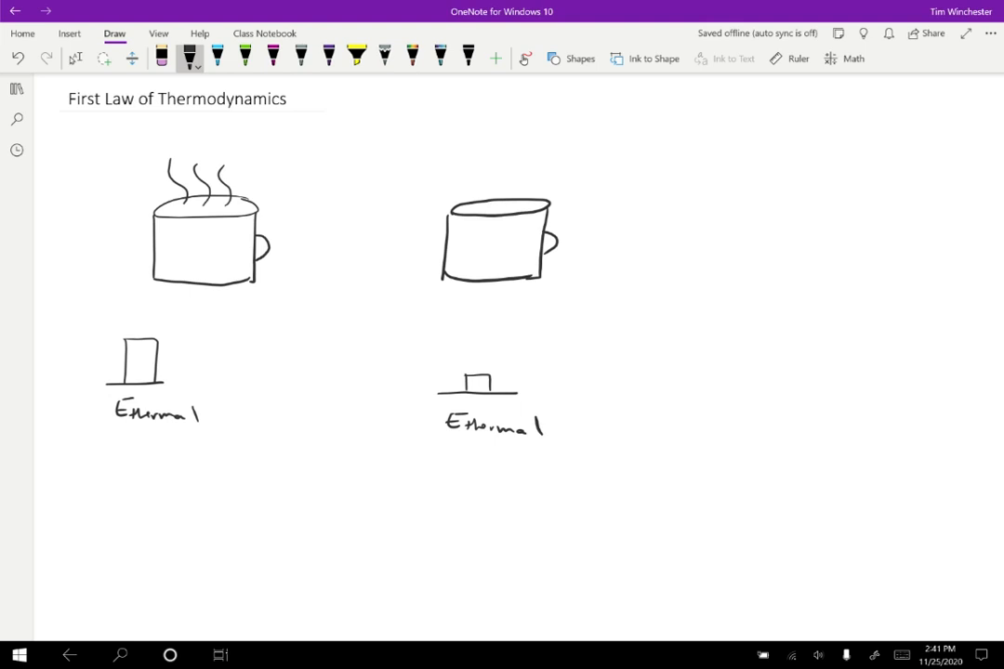
{"action": "left_click_drag", "start_coordinate": [109, 484], "coordinate": [144, 478]}
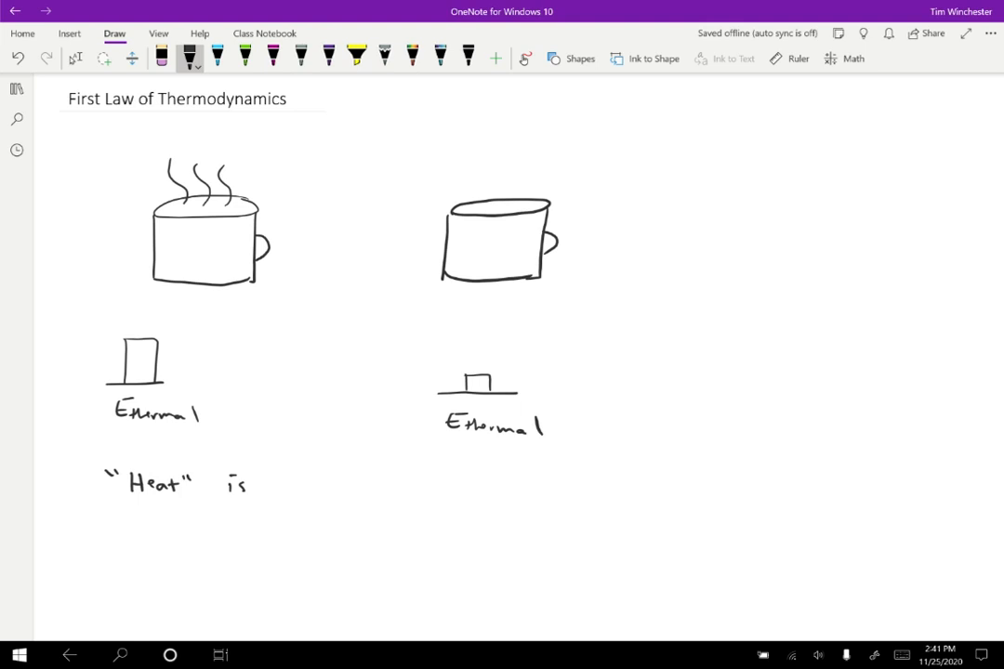
Step: Finish the heat definition, hot objects to colder objects, and draw a Q beside it
{"action": "left_click_drag", "start_coordinate": [284, 484], "coordinate": [414, 479]}
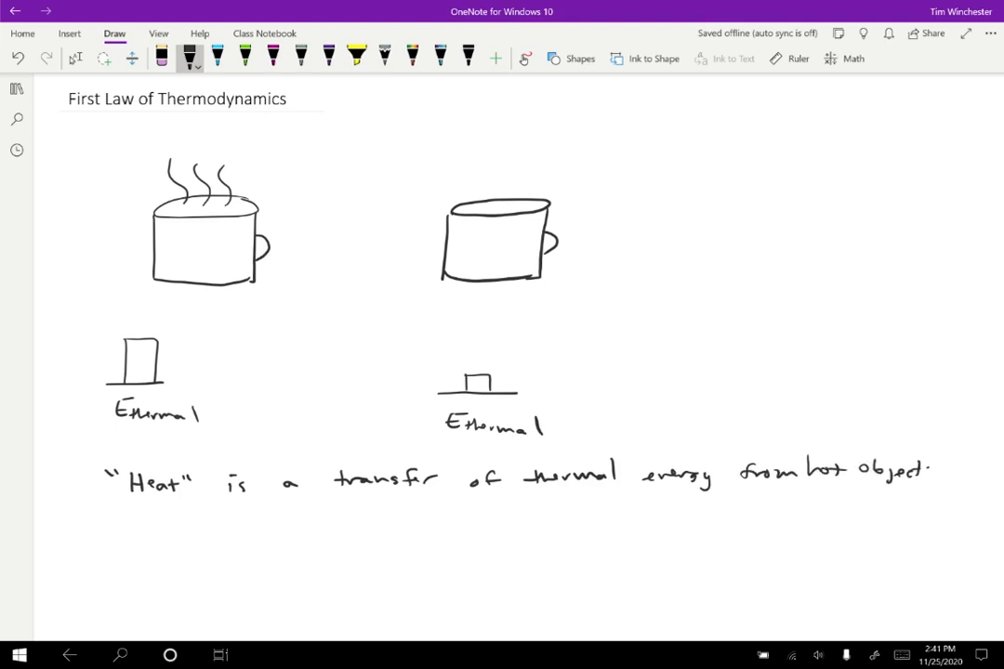
{"action": "type", "text": "to colder objects."}
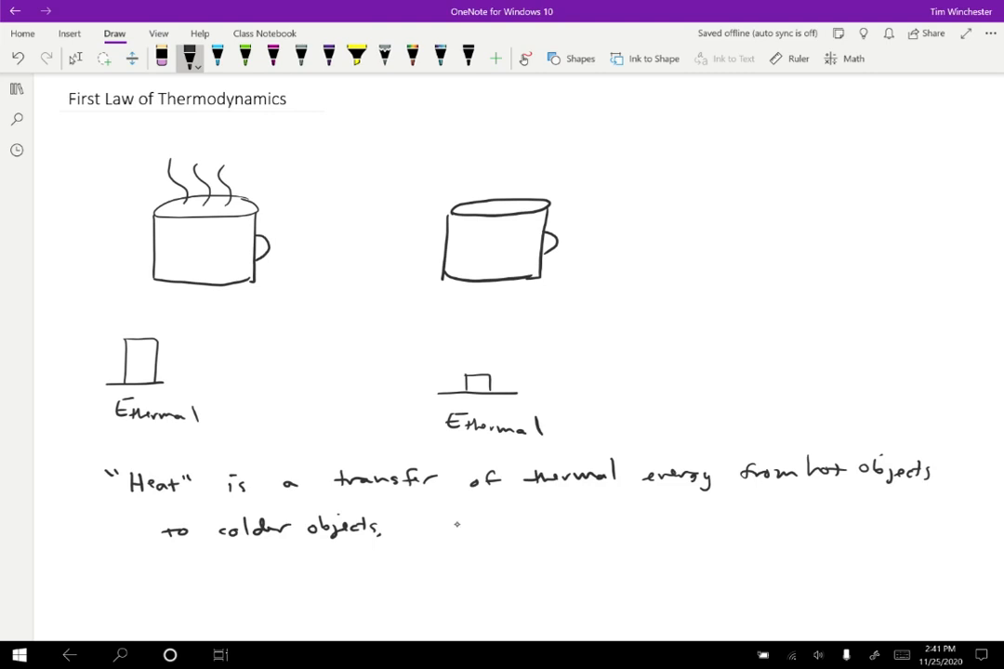
{"action": "left_click_drag", "start_coordinate": [463, 523], "coordinate": [480, 520]}
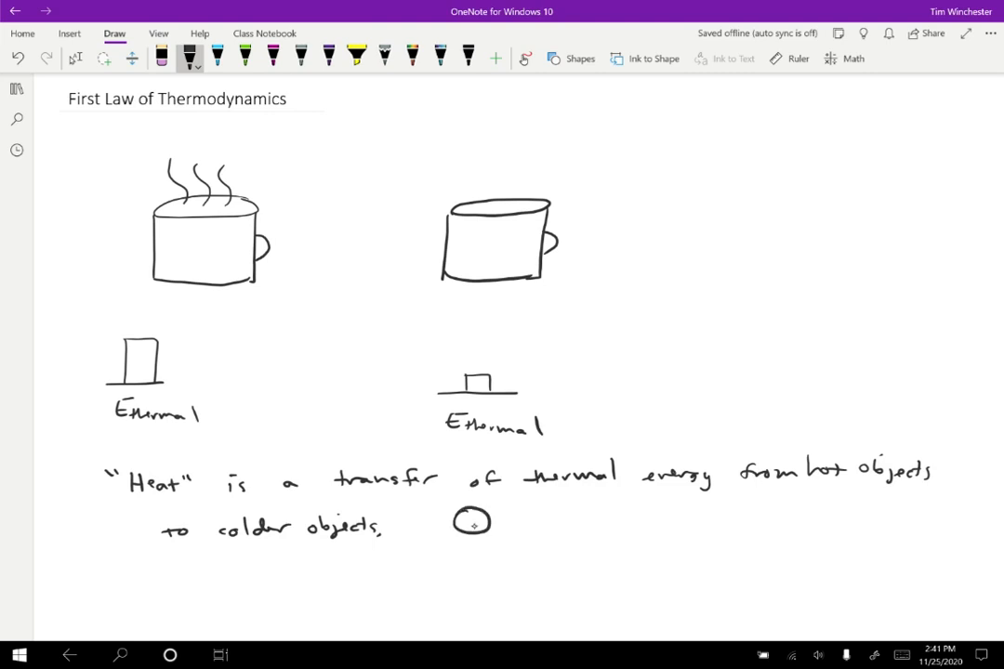
{"action": "left_click_drag", "start_coordinate": [456, 520], "coordinate": [489, 535]}
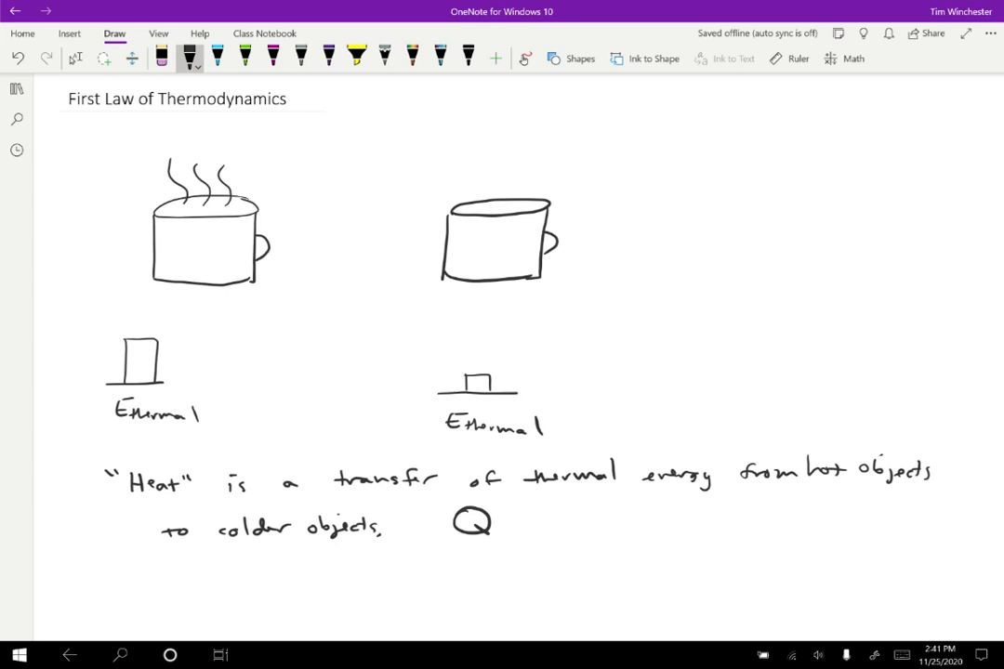
Step: Scroll down and handwrite W + Q = ΔE below the heat definition
{"action": "scroll", "scroll_direction": "down", "scroll_amount": 3}
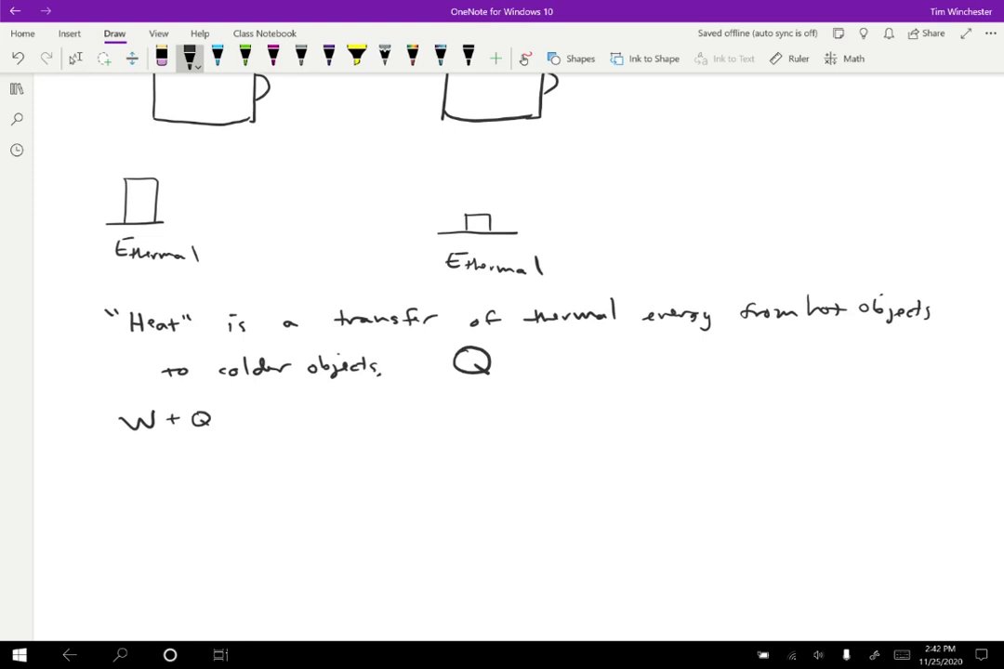
{"action": "left_click_drag", "start_coordinate": [232, 419], "coordinate": [283, 417]}
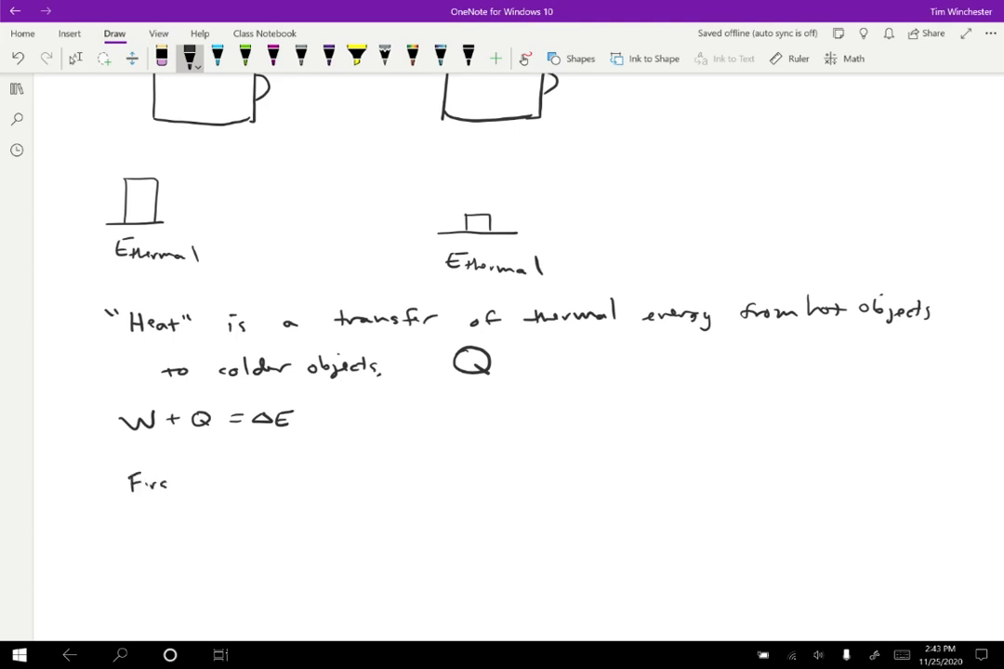
Step: Write First Law of Thermodynamics under the equation, then start the Temperature: definition
{"action": "type", "text": "First Law of Thermodynamics"}
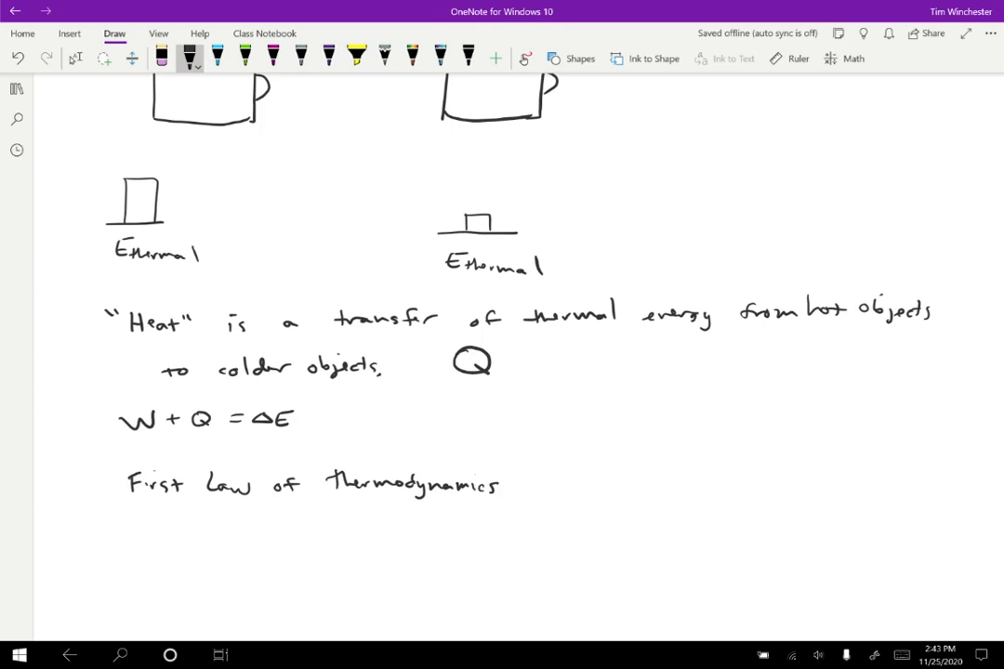
{"action": "type", "text": "Temperature:"}
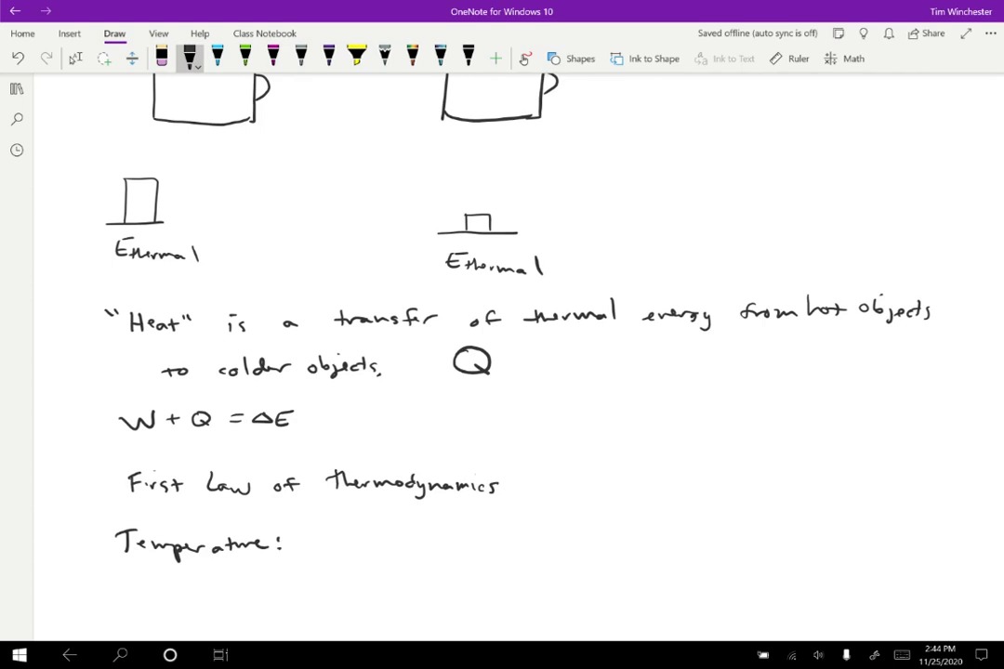
{"action": "left_click_drag", "start_coordinate": [316, 539], "coordinate": [363, 544]}
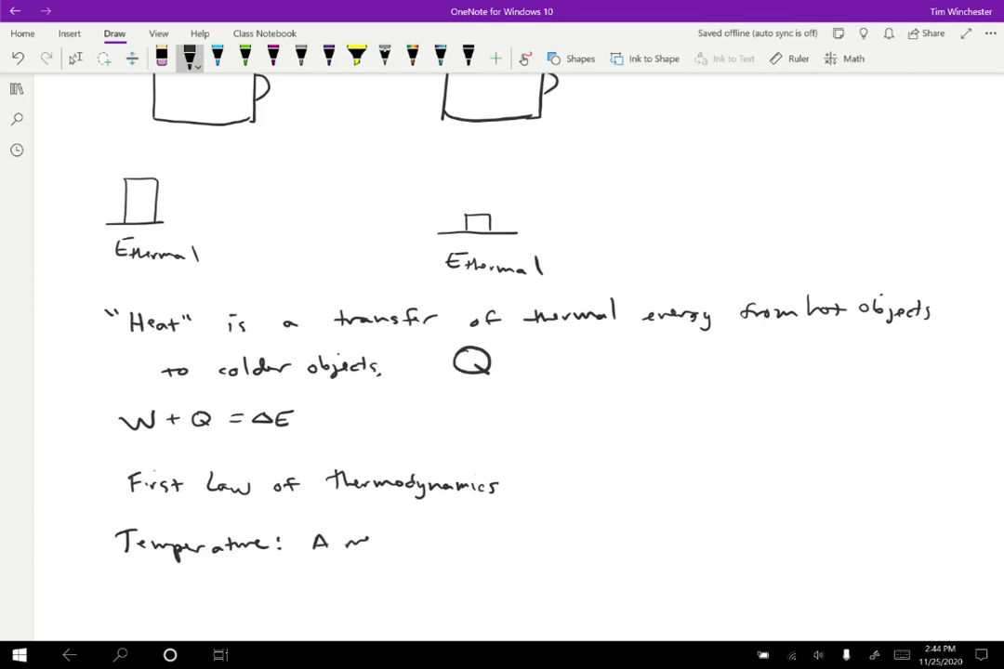